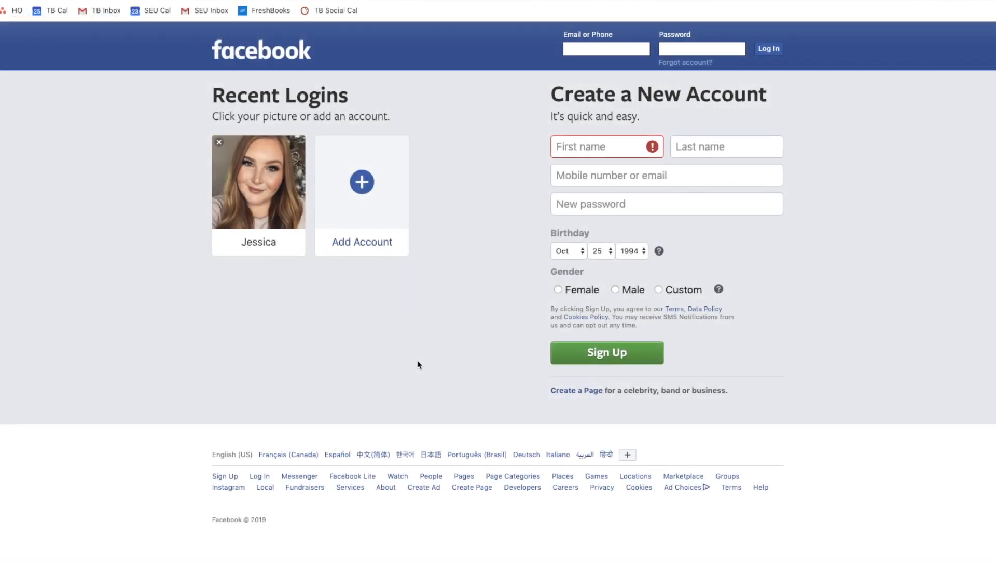
- Log in to the saved account listed under Recent Logins
click(258, 181)
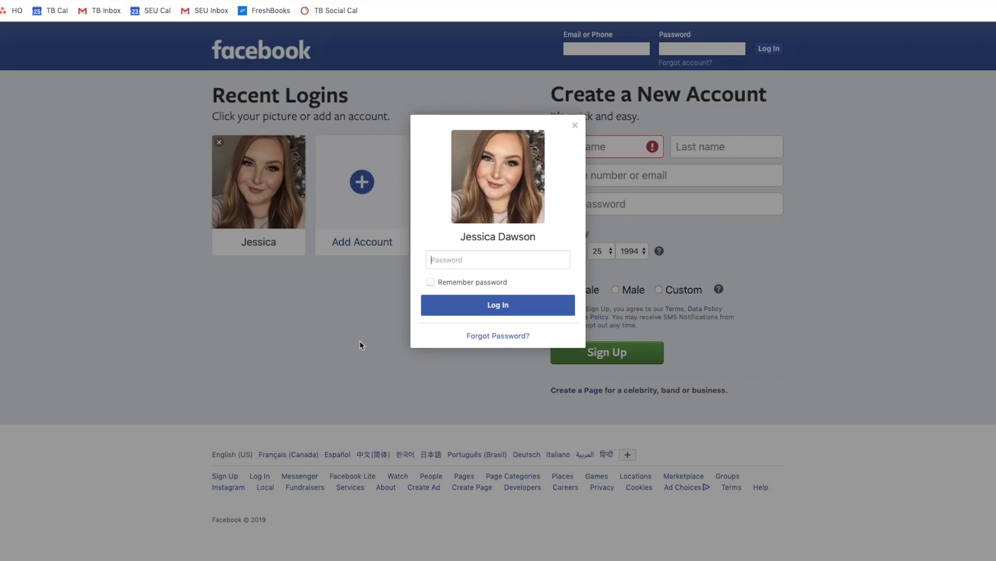
click(498, 304)
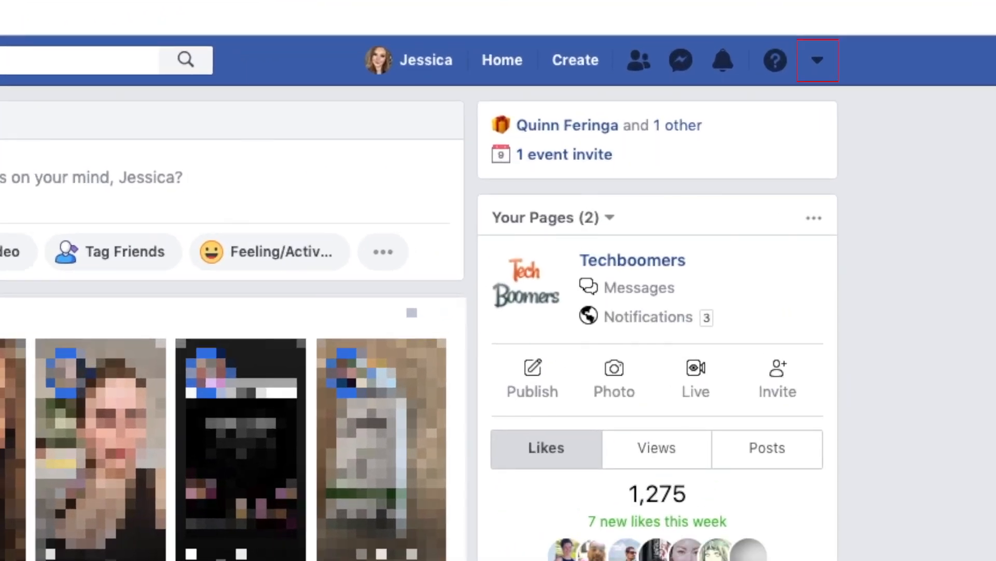
mouse_move(887, 173)
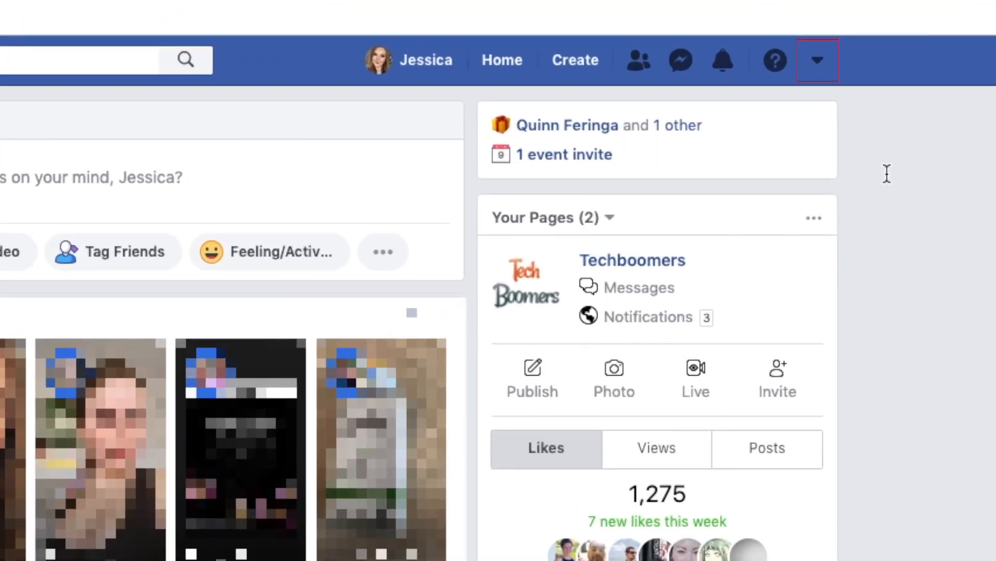
- Choose Settings from the top-right account dropdown menu
click(817, 59)
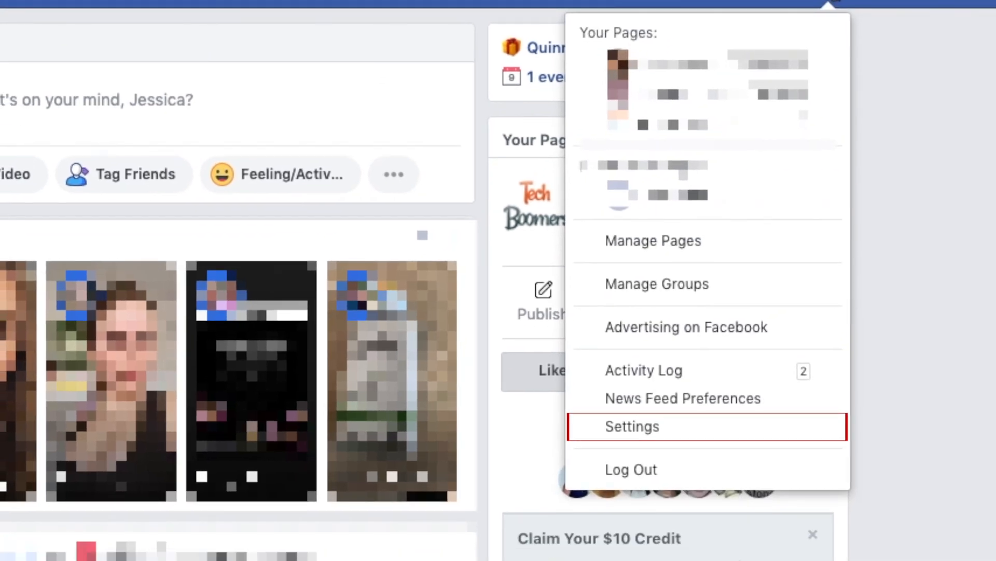
mouse_move(792, 439)
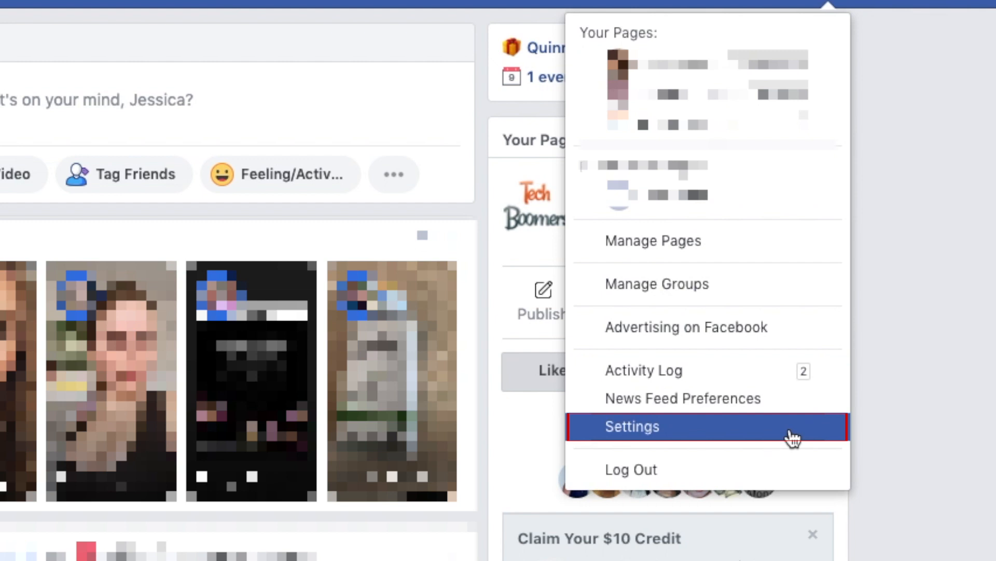
click(631, 427)
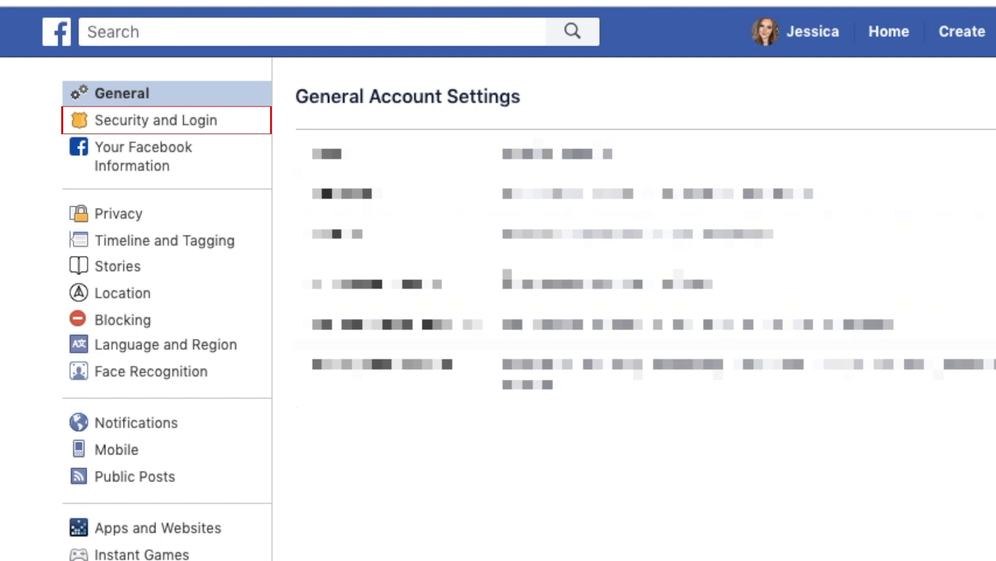
mouse_move(220, 130)
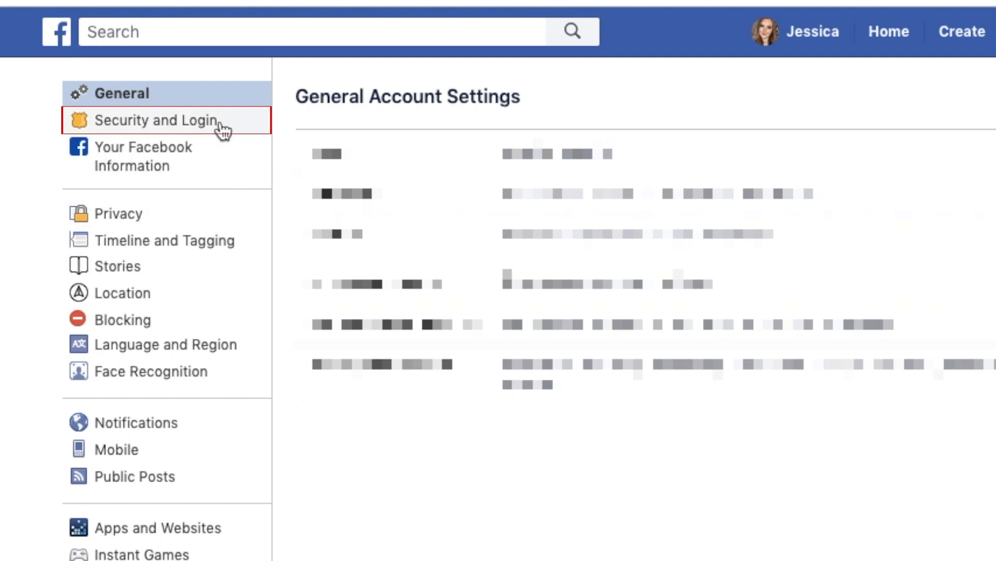
- Go to Security and Login and edit the Change password entry under Login
click(164, 120)
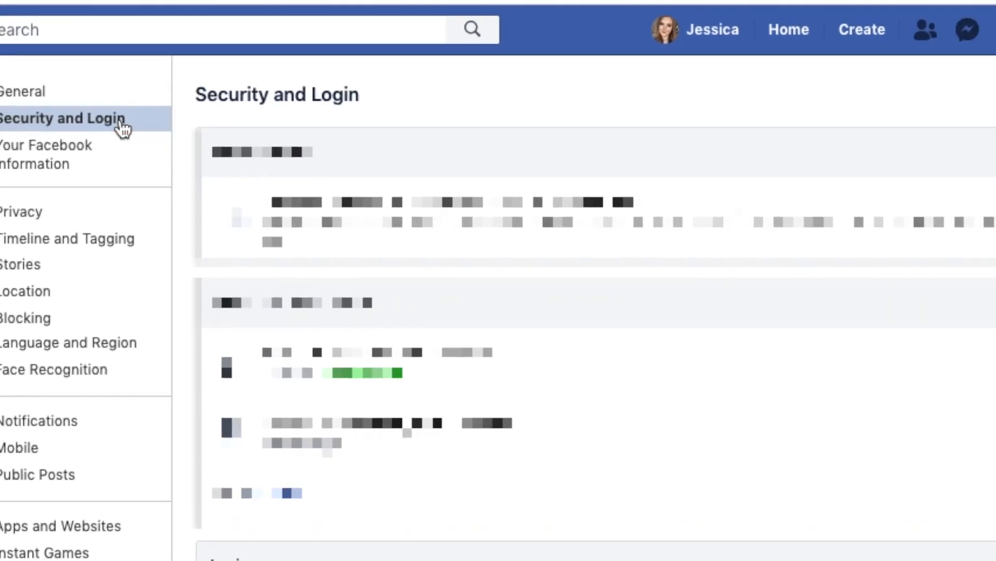
scroll(down, 3)
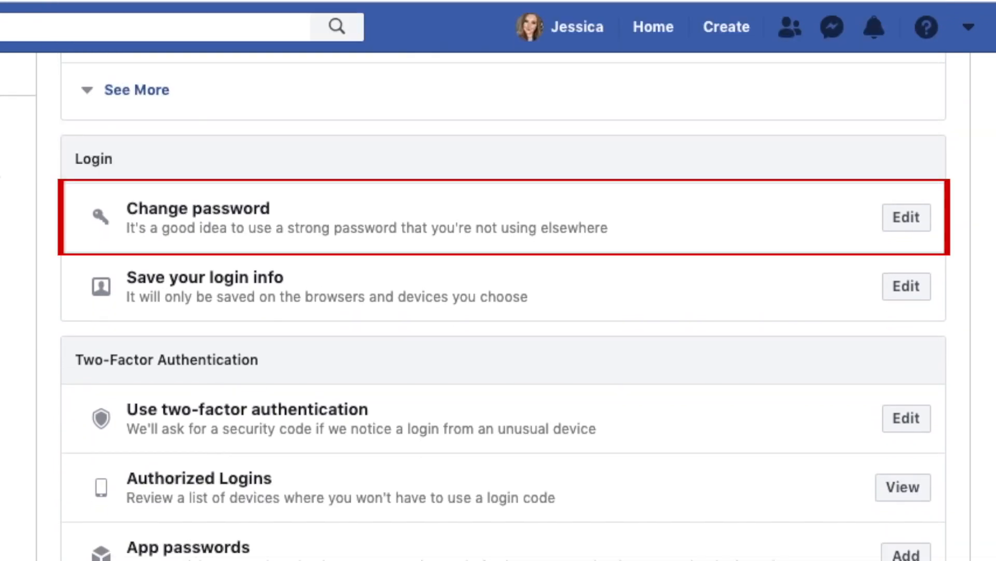
mouse_move(946, 270)
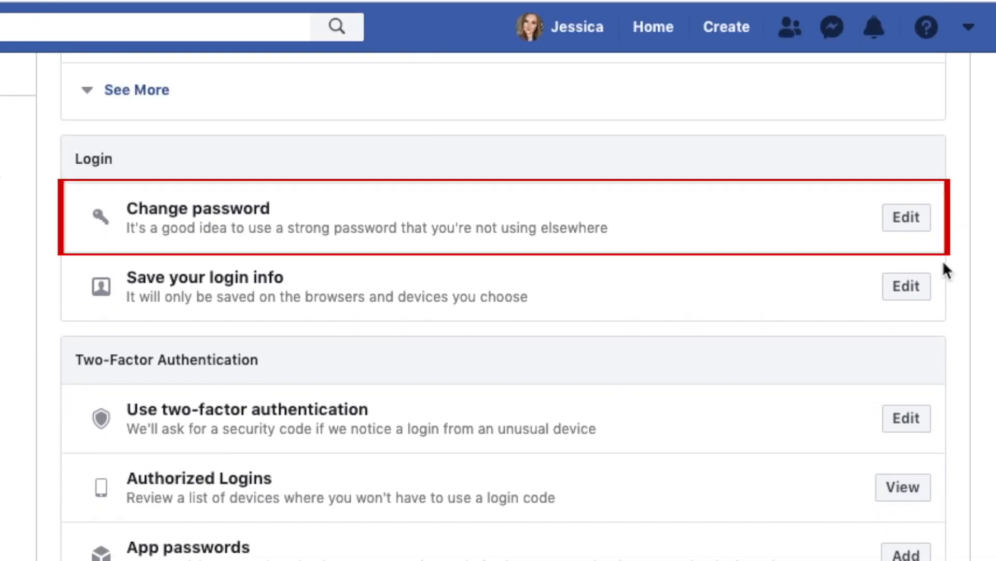
click(906, 217)
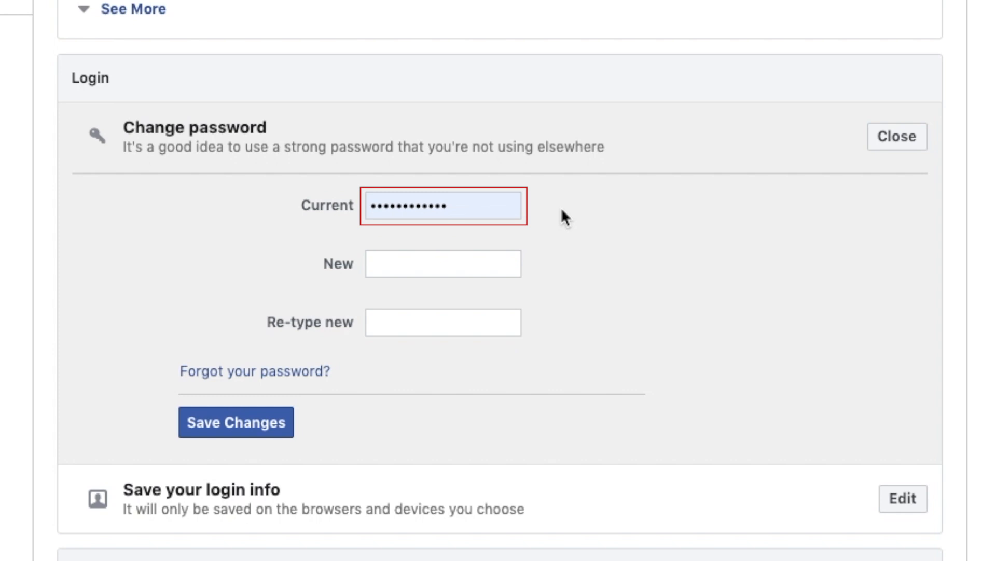
- Enter current and strong matching new passwords, then save changes
click(443, 263)
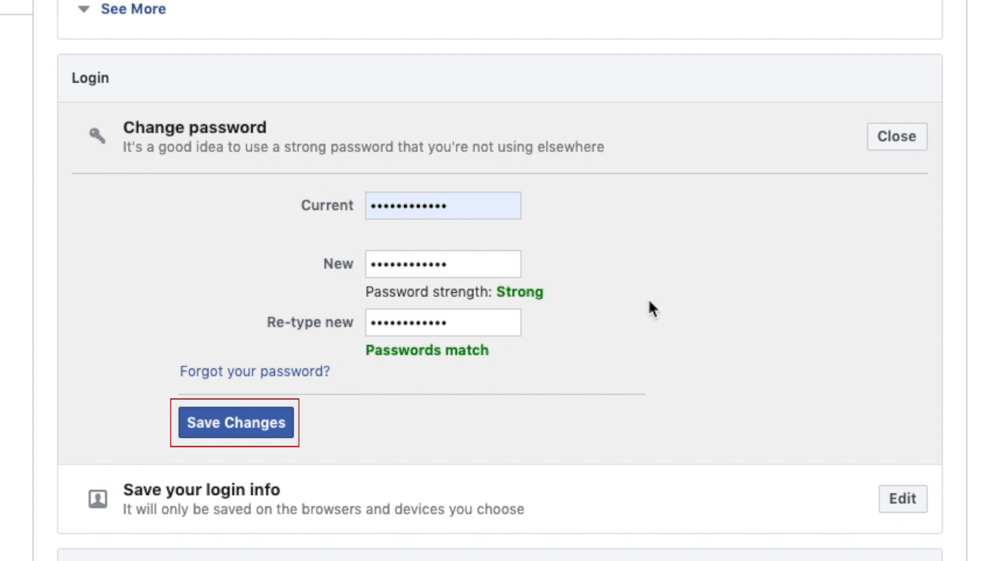
click(236, 422)
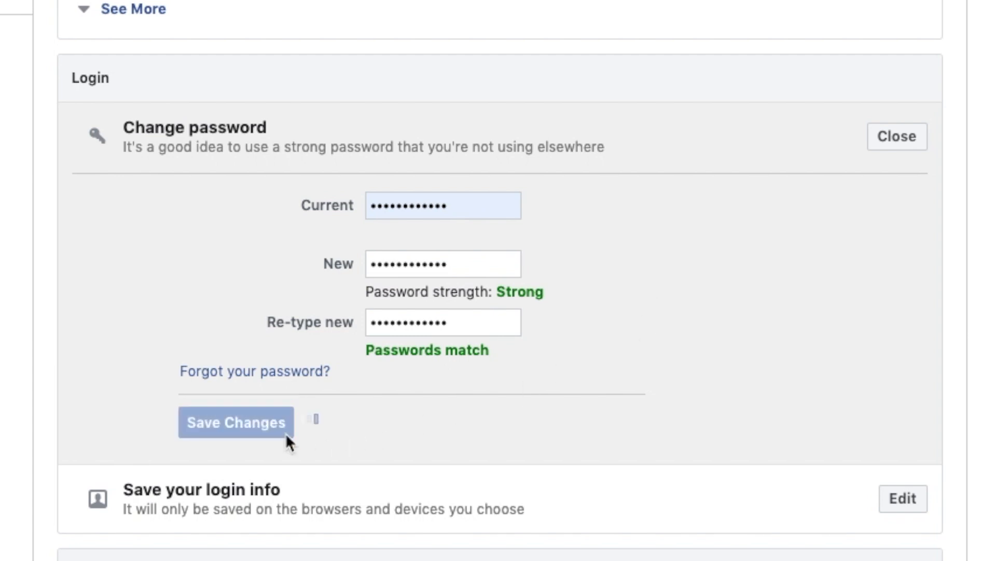
click(236, 421)
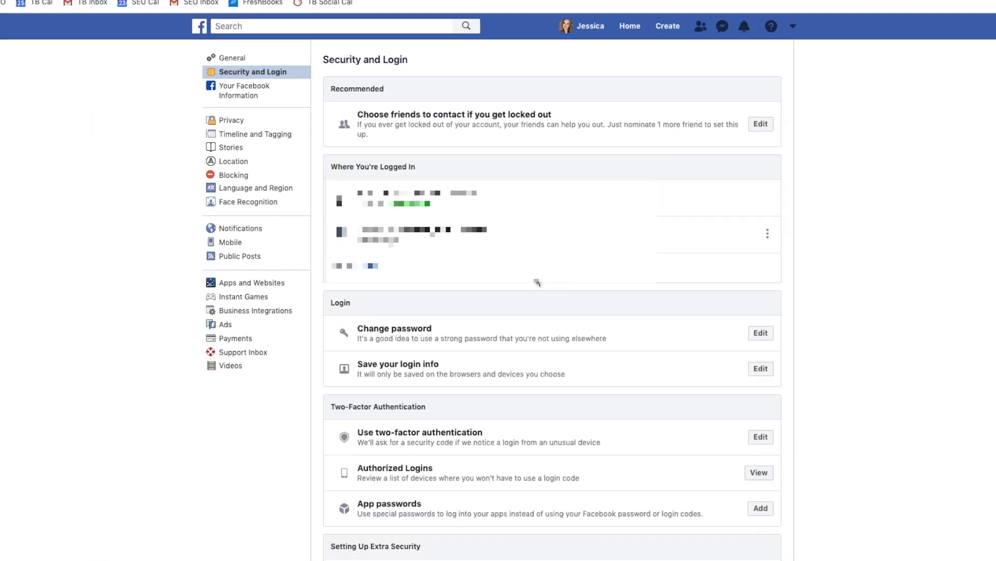
scroll(down, 3)
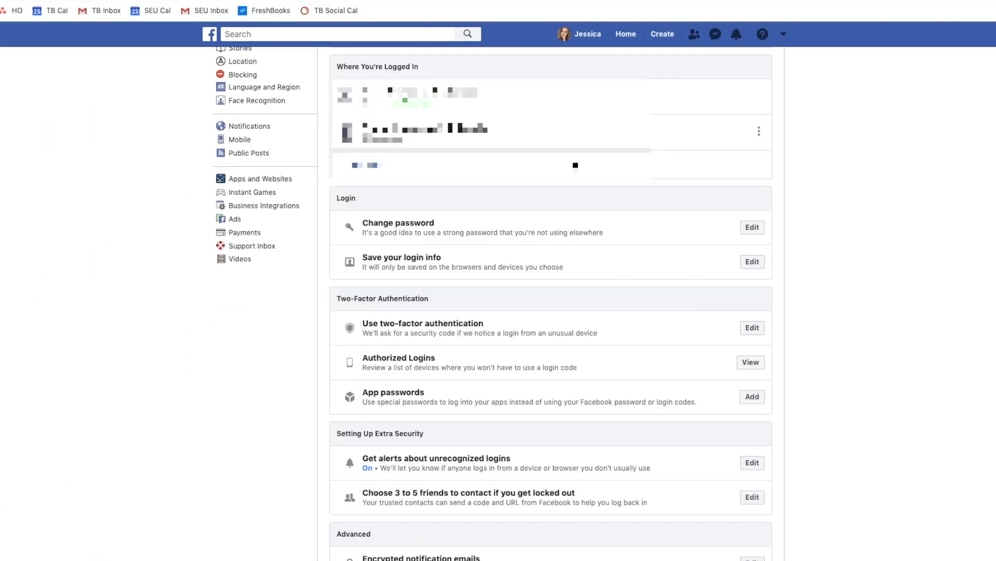